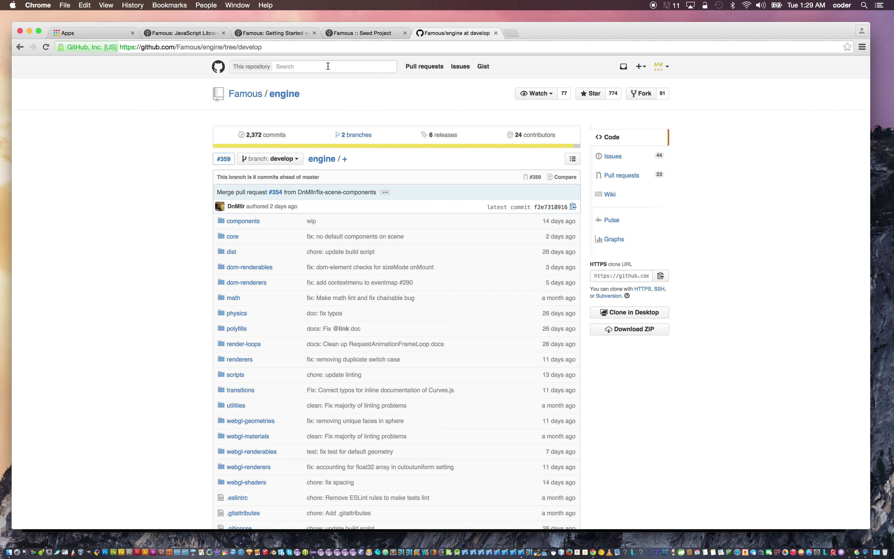
- Return to the famous.org home page and scroll to the What's new index.js dots demo
{"action": "left_click", "coordinate": [275, 32]}
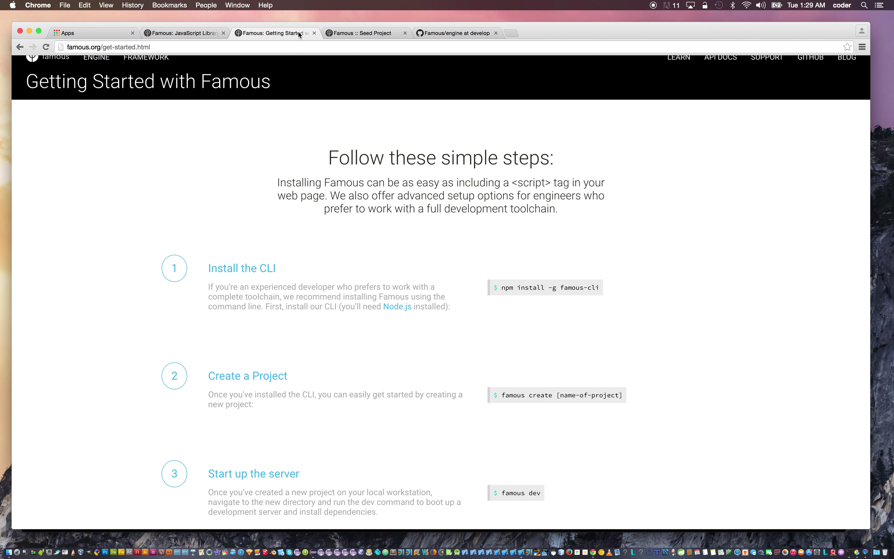
{"action": "left_click", "coordinate": [182, 32]}
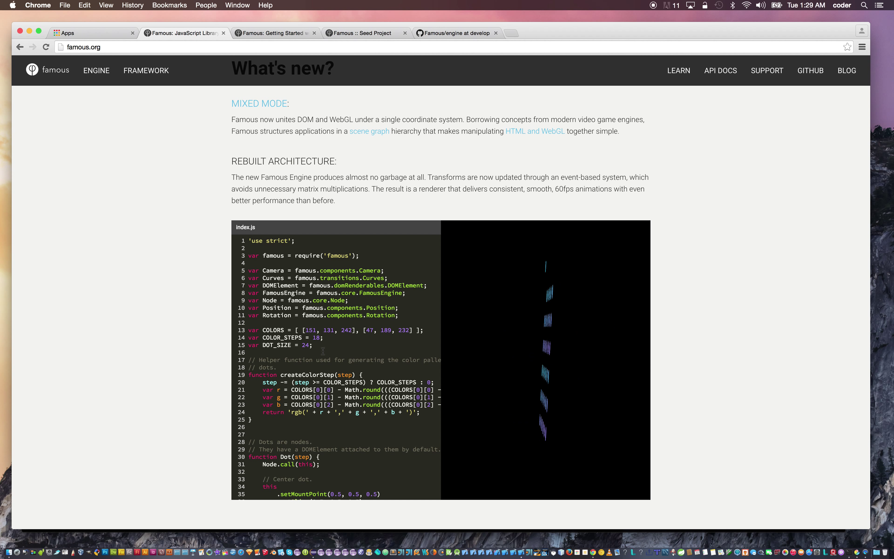
{"action": "scroll", "scroll_direction": "down", "scroll_amount": 3}
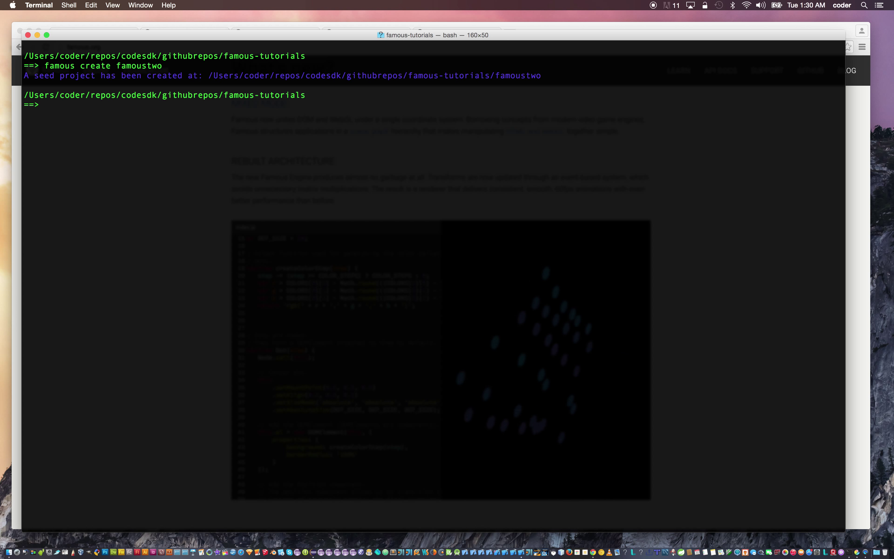
- Run cat README.md to print the tutorials README contents
{"action": "type", "text": "cat README.md"}
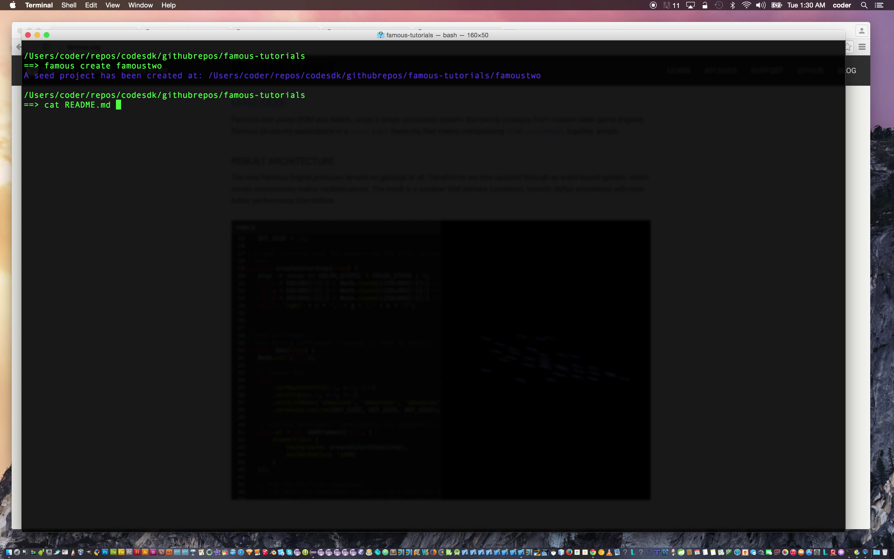
{"action": "key", "text": "Return"}
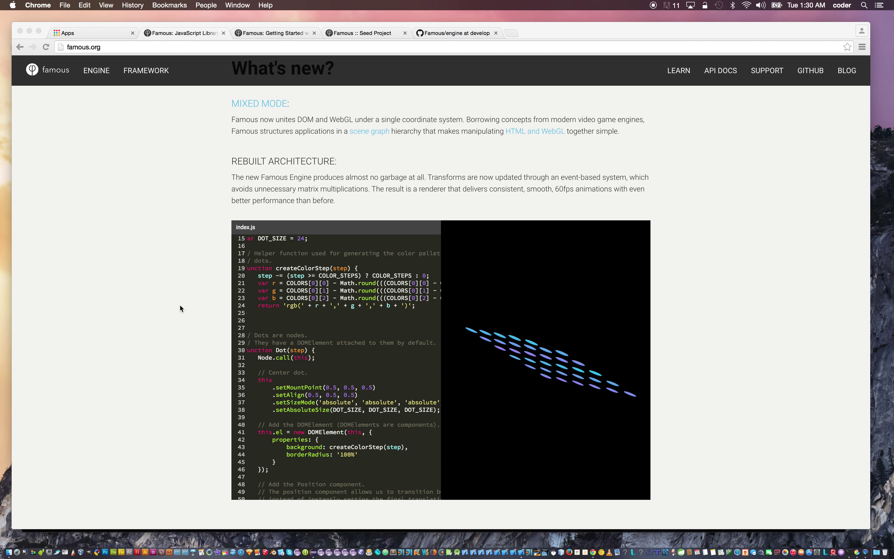
- Switch the Famous/engine GitHub repository from master to the develop branch
{"action": "left_click", "coordinate": [455, 33]}
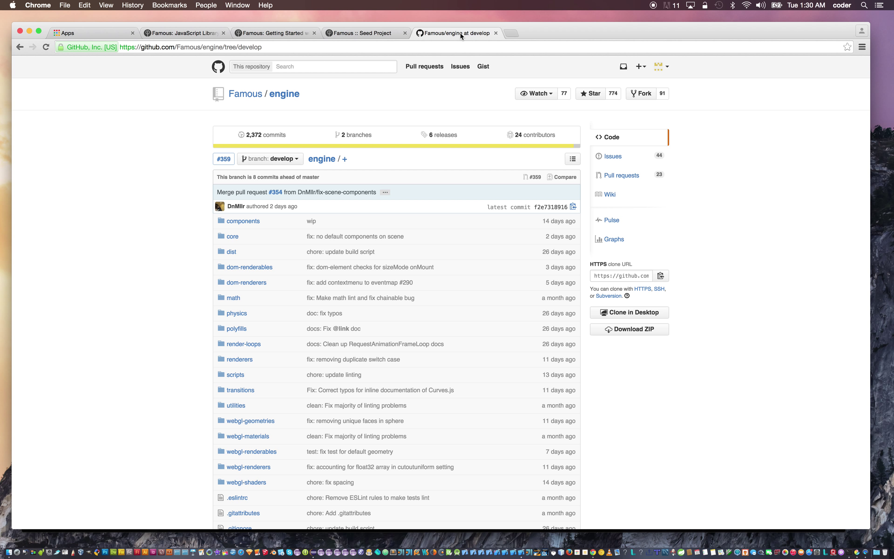
{"action": "mouse_move", "coordinate": [205, 165]}
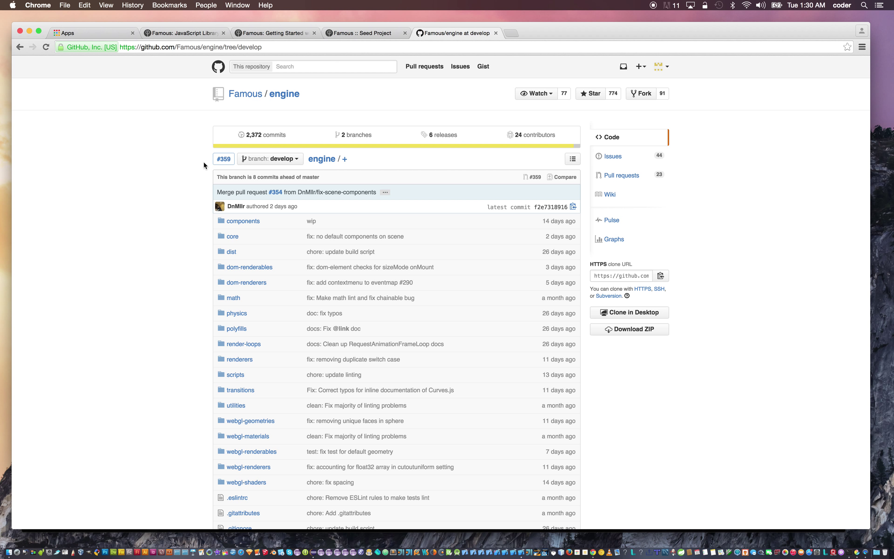
{"action": "mouse_move", "coordinate": [291, 164]}
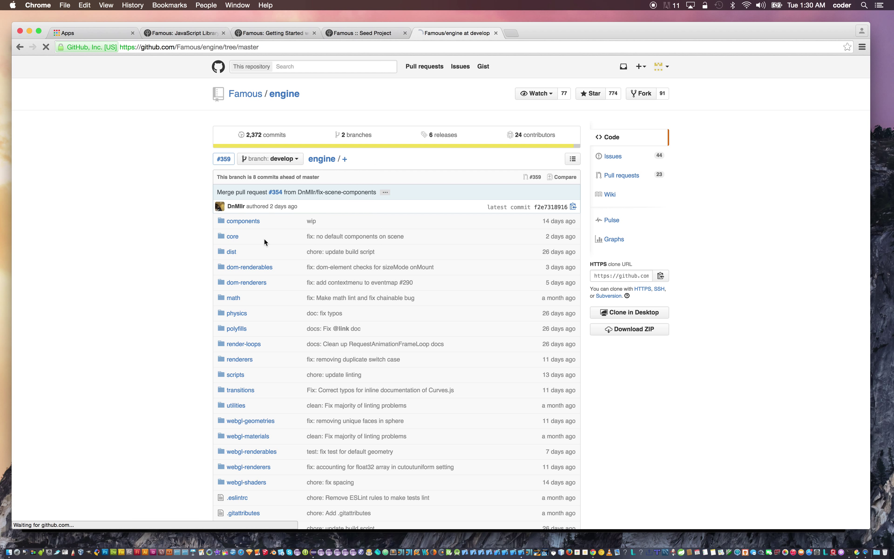
{"action": "left_click", "coordinate": [268, 158]}
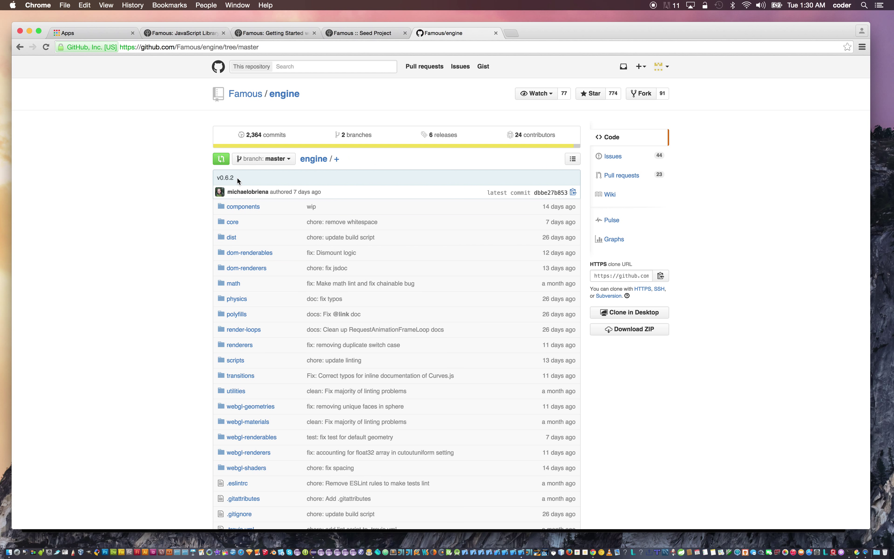
{"action": "mouse_move", "coordinate": [285, 167]}
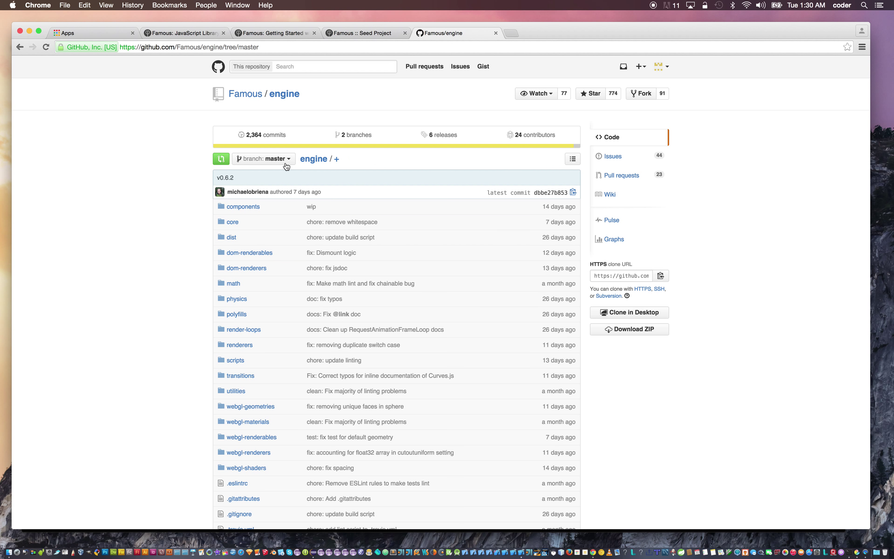
{"action": "left_click", "coordinate": [263, 158]}
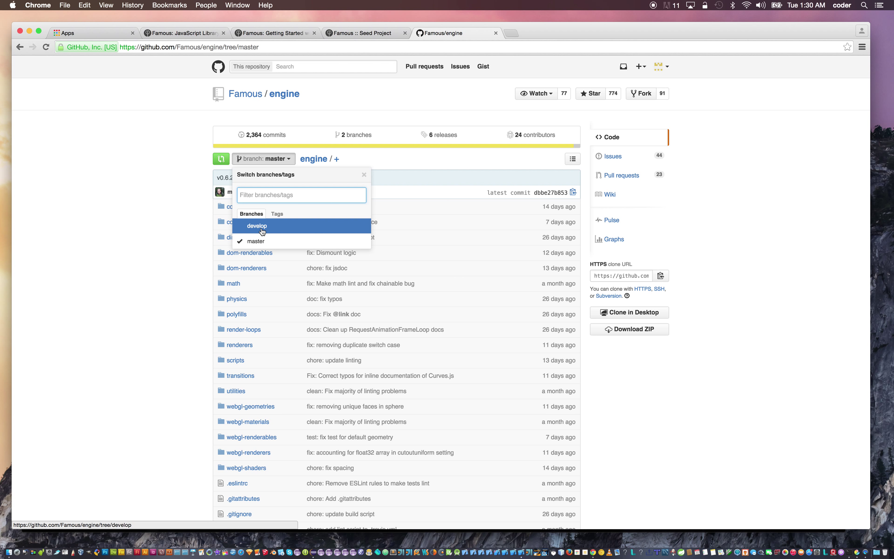
{"action": "left_click", "coordinate": [257, 226]}
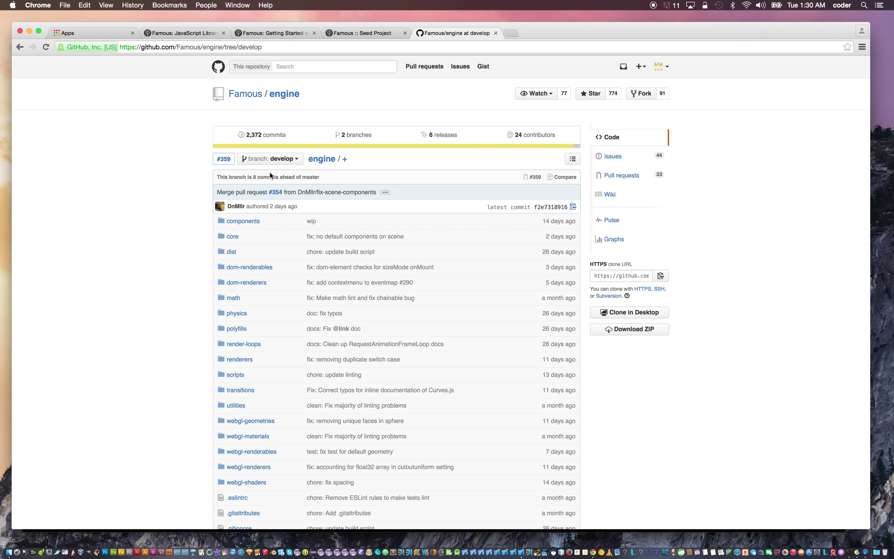
{"action": "mouse_move", "coordinate": [268, 158]}
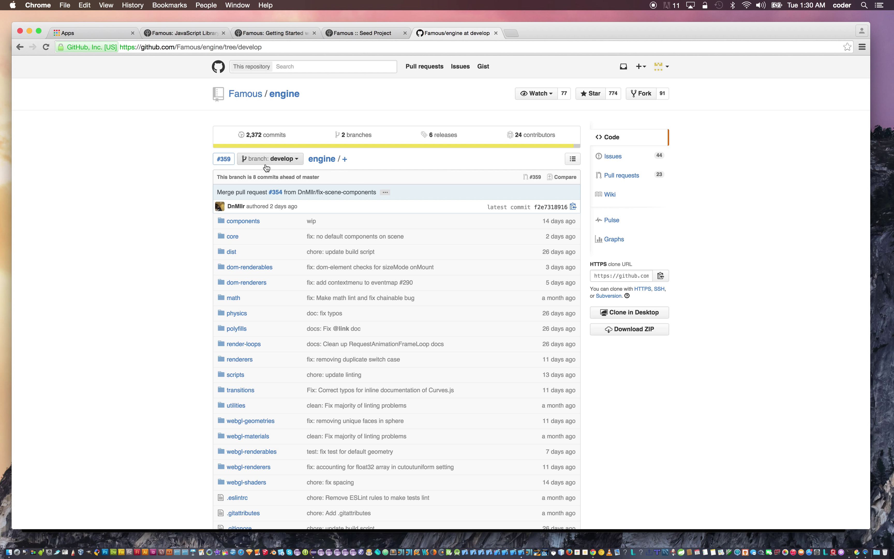
{"action": "mouse_move", "coordinate": [269, 158]}
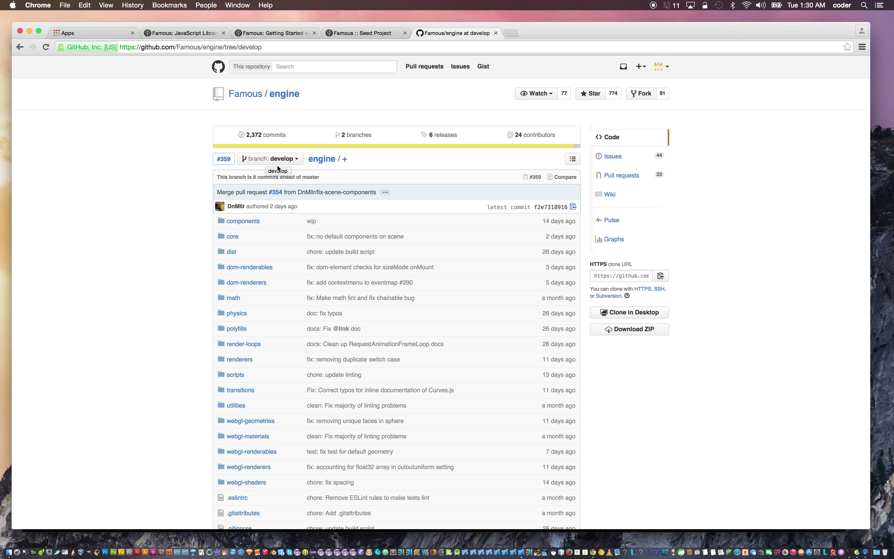
{"action": "mouse_move", "coordinate": [120, 208]}
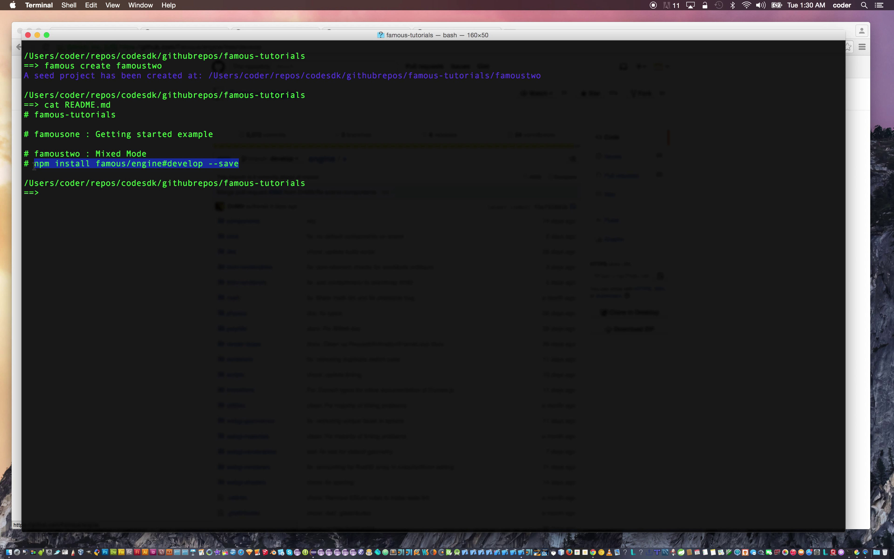
- Enter the famoustwo folder and run npm install famous/engine#develop --save
{"action": "type", "text": "cd"}
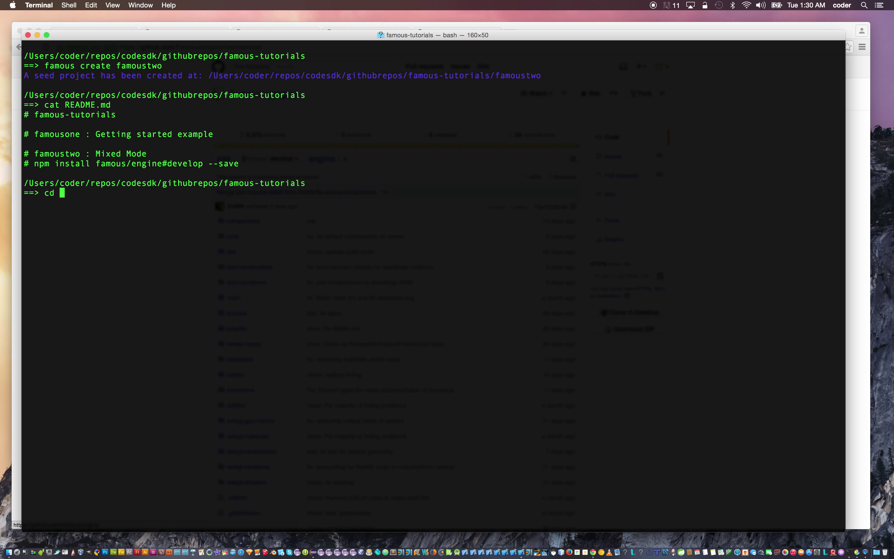
{"action": "key", "text": "Return"}
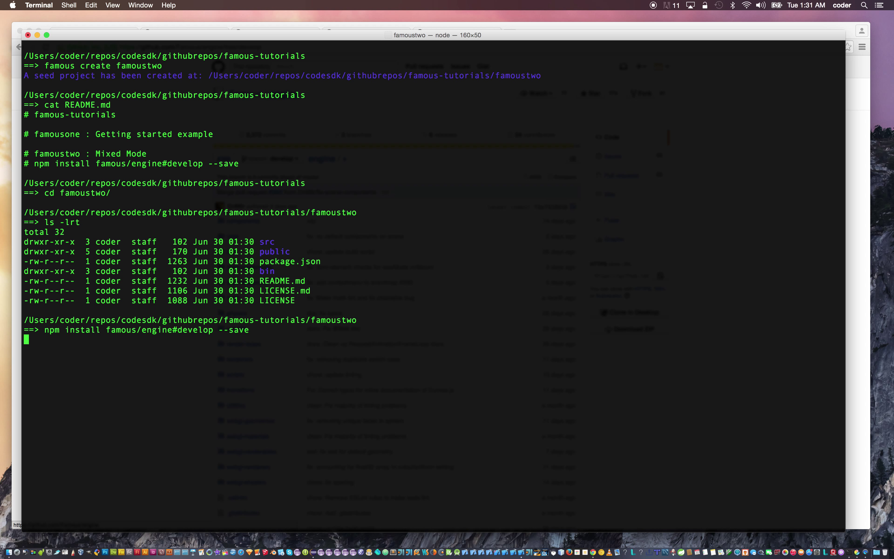
{"action": "key", "text": "Return"}
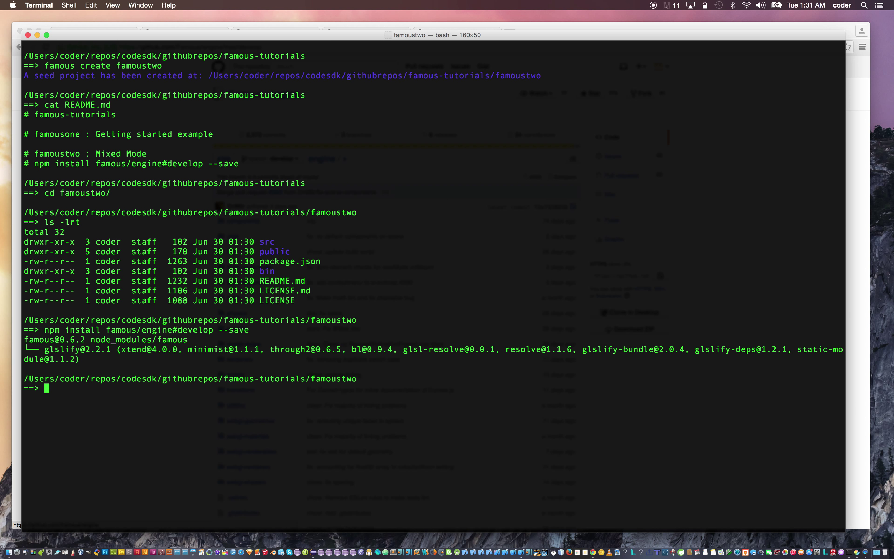
{"action": "type", "text": "vim package.json c"}
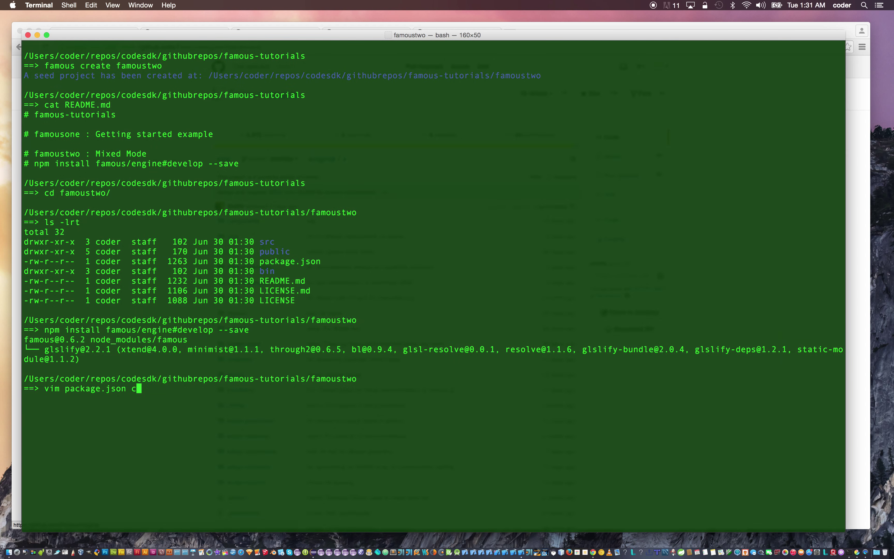
{"action": "key", "text": "Return"}
{"action": "type", "text": ":q"}
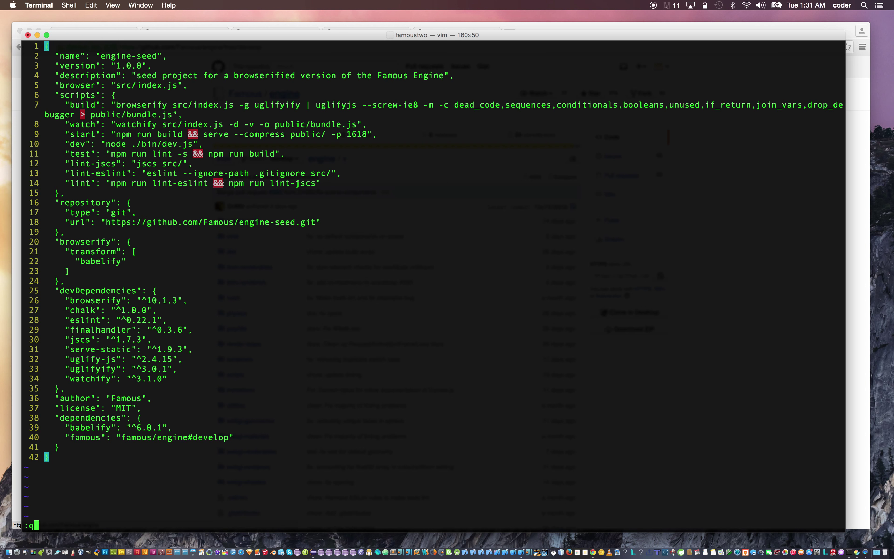
{"action": "key", "text": "Return"}
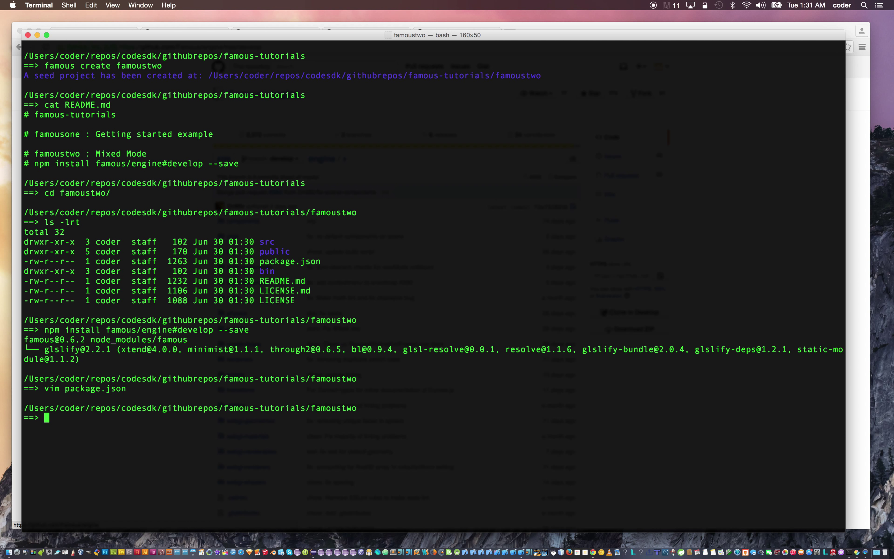
- Run famous dev, which fails with a missing 'browserify' module error
{"action": "type", "text": "famous dev"}
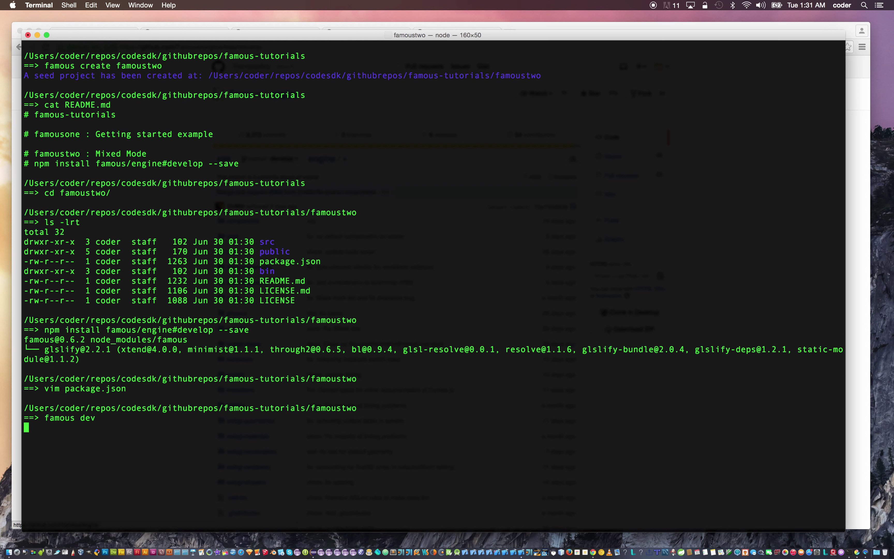
{"action": "key", "text": "Return"}
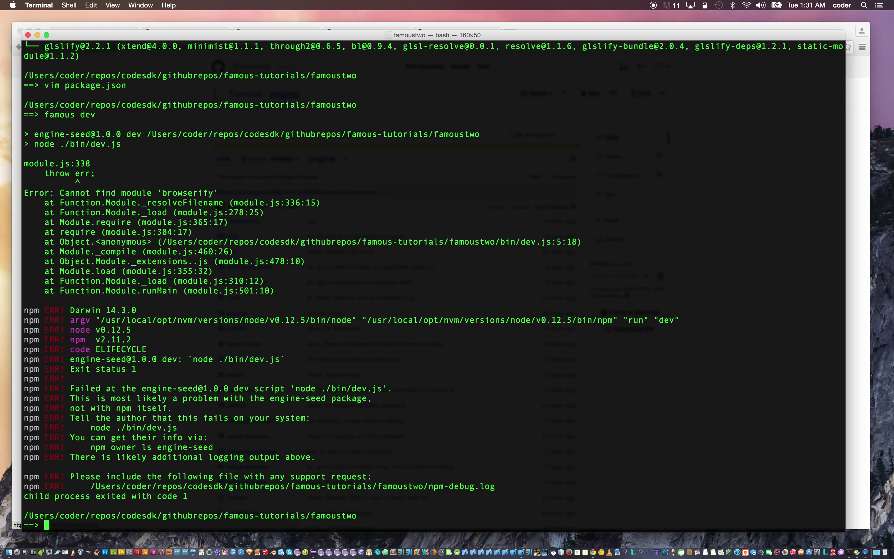
{"action": "double_click", "coordinate": [186, 192]}
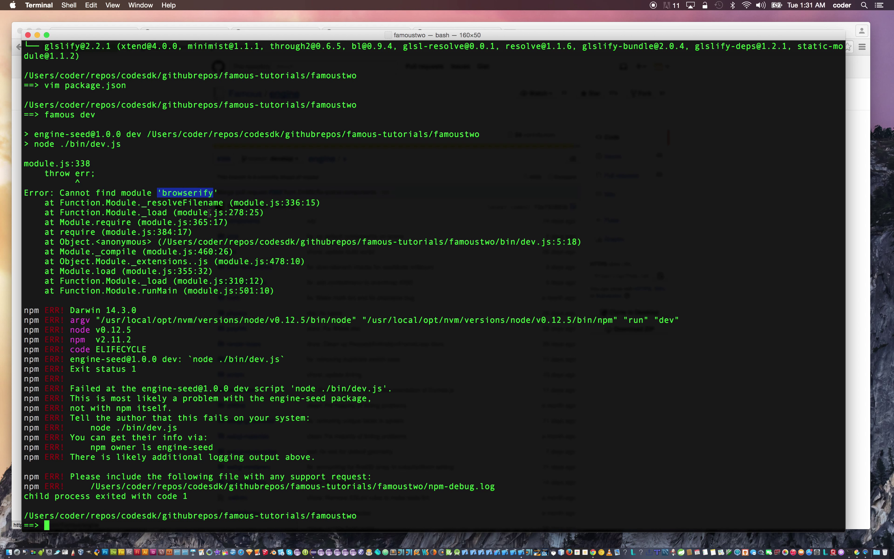
- Begin an npm cache clean command to fix the missing module
{"action": "type", "text": "n"}
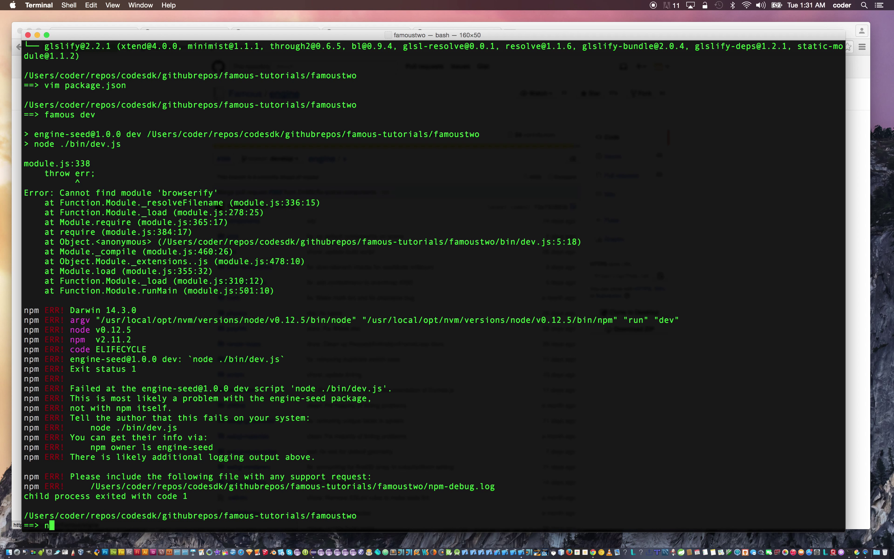
{"action": "type", "text": "pm cache"}
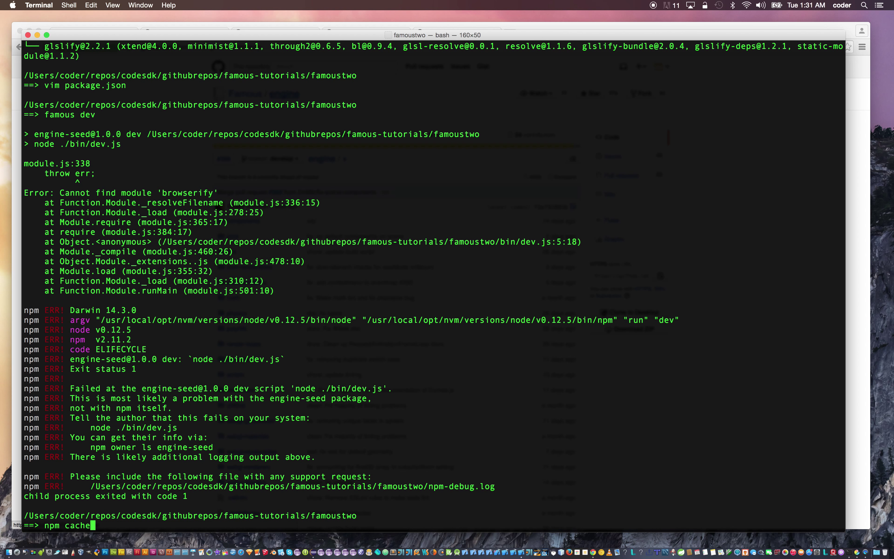
{"action": "type", "text": "clean"}
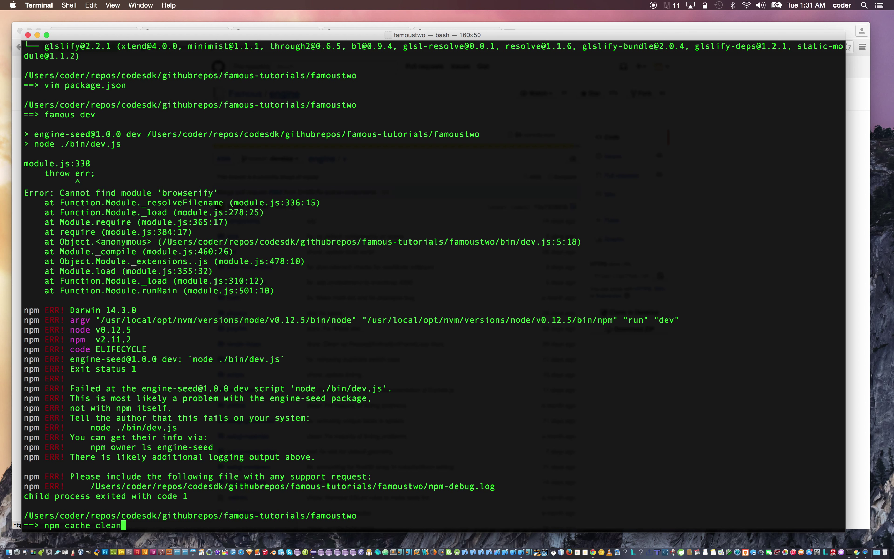
- Run npm cache clean, then npm install until eslint and babelify are listed as installed
{"action": "key", "text": "Return"}
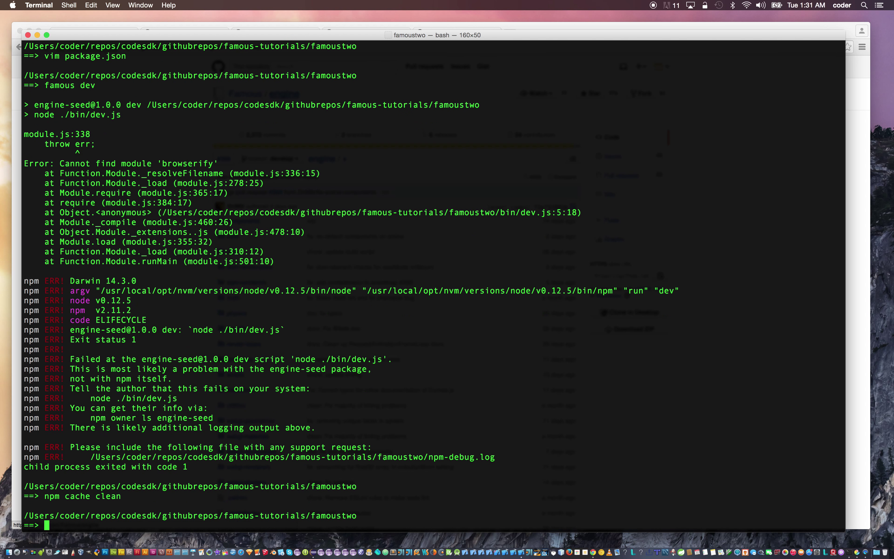
{"action": "type", "text": "npm install"}
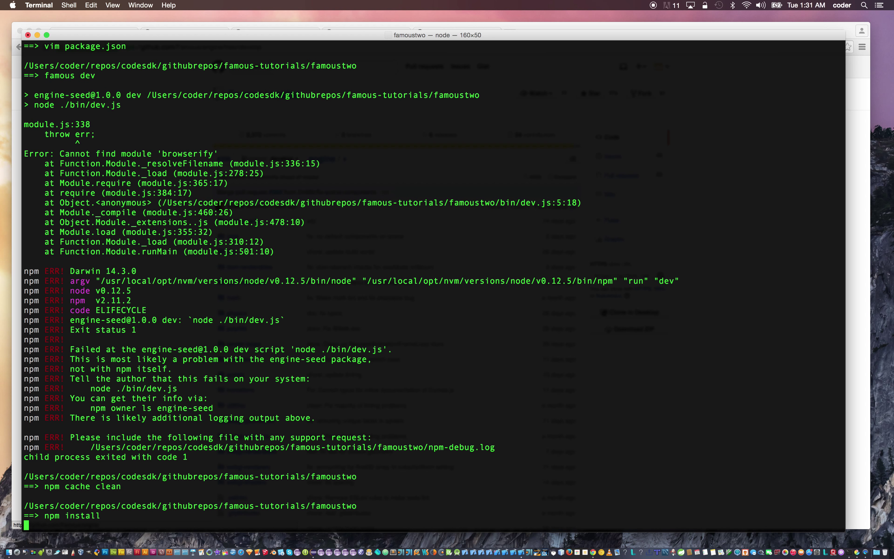
{"action": "scroll", "scroll_direction": "down", "scroll_amount": 3}
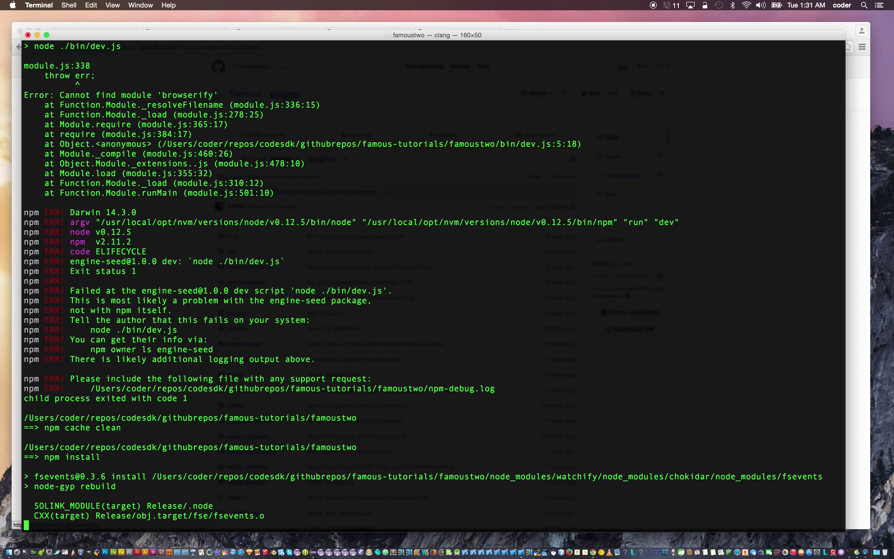
{"action": "scroll", "scroll_direction": "down", "scroll_amount": 3}
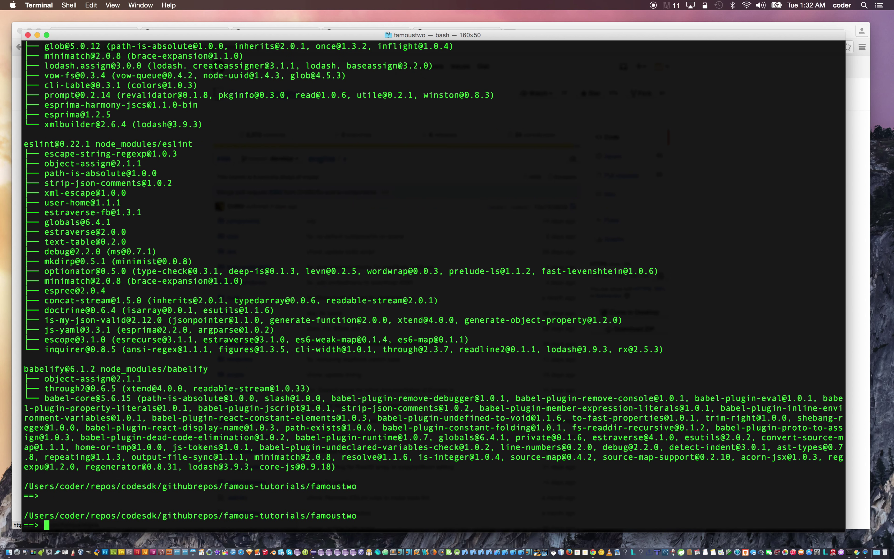
- Start famous dev, check localhost:1618, then return to famous.org's What's new dots demo
{"action": "type", "text": "famous"}
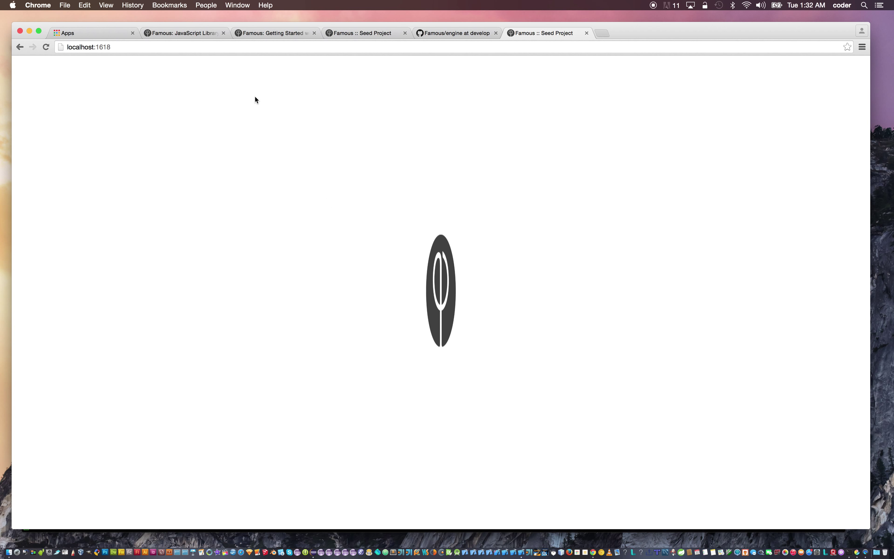
{"action": "left_click", "coordinate": [274, 33]}
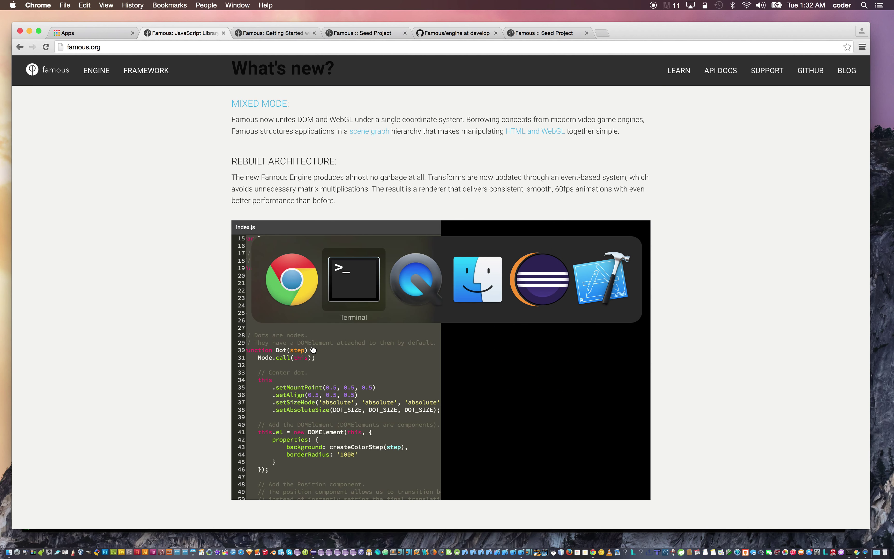
- Stop the dev server and run atom . to open the famoustwo folder in Atom
{"action": "left_click", "coordinate": [353, 279]}
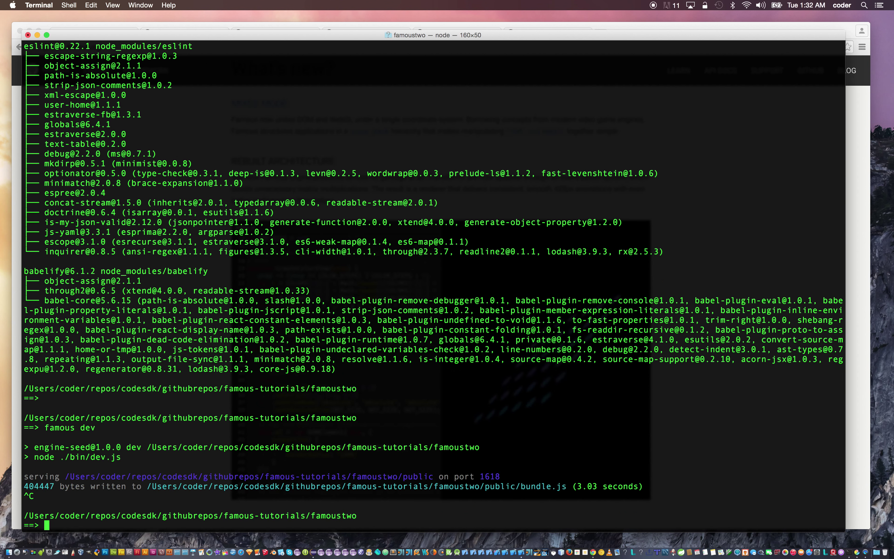
{"action": "type", "text": "atom ."}
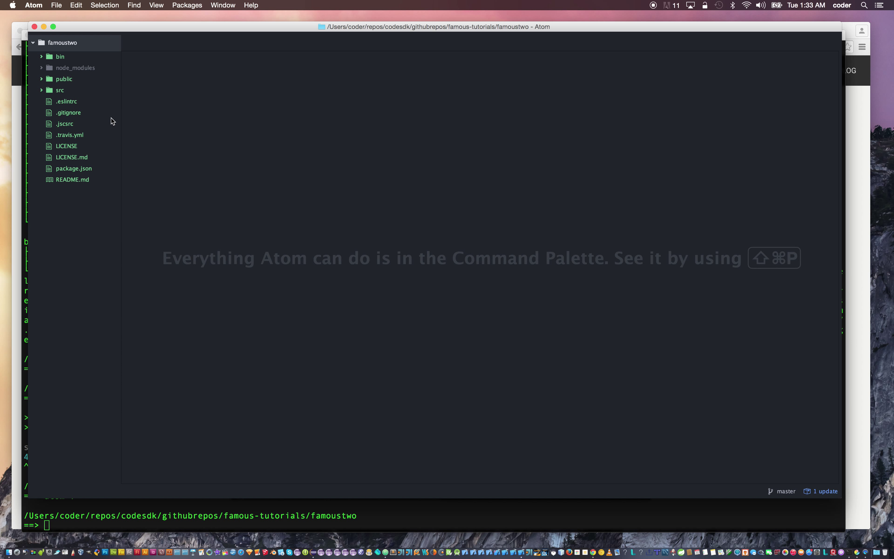
{"action": "mouse_move", "coordinate": [42, 92]}
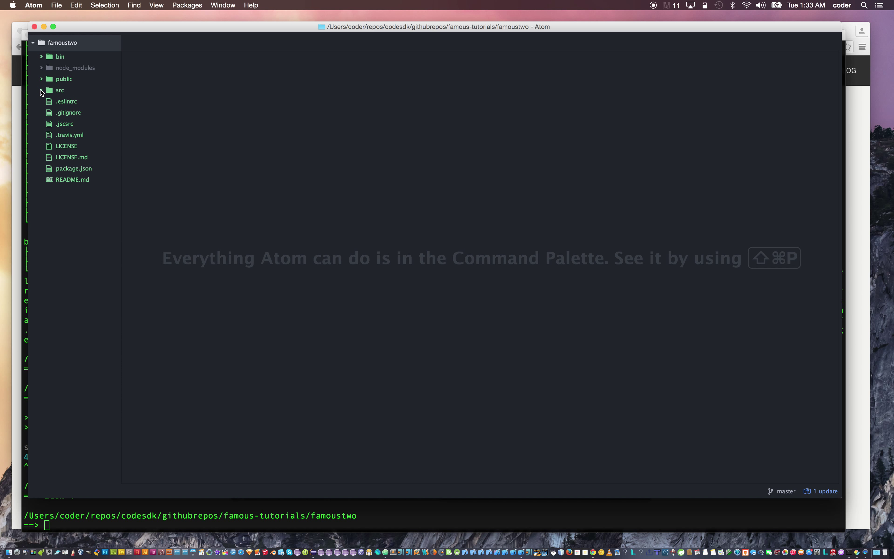
- Open src/index.js and replace the spinning logo code with the 6 by 6 dots Demo code
{"action": "left_click", "coordinate": [59, 90]}
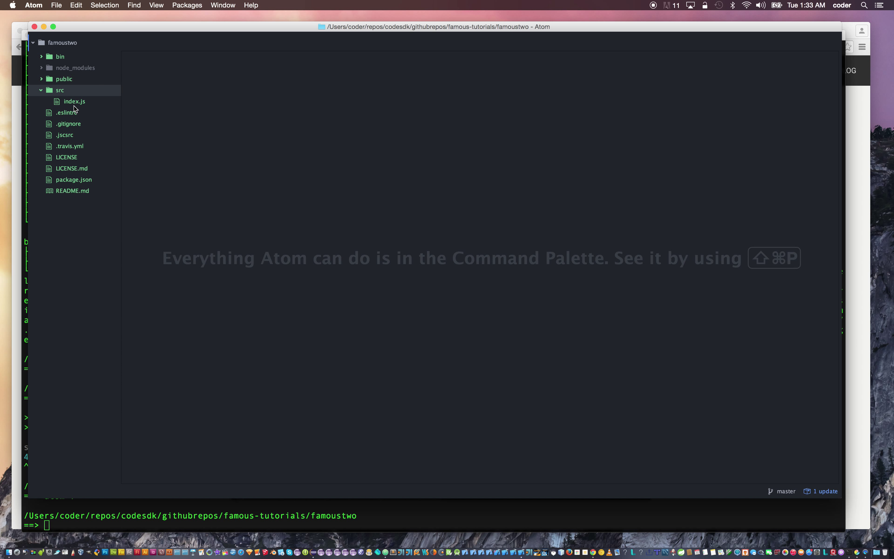
{"action": "left_click", "coordinate": [74, 101]}
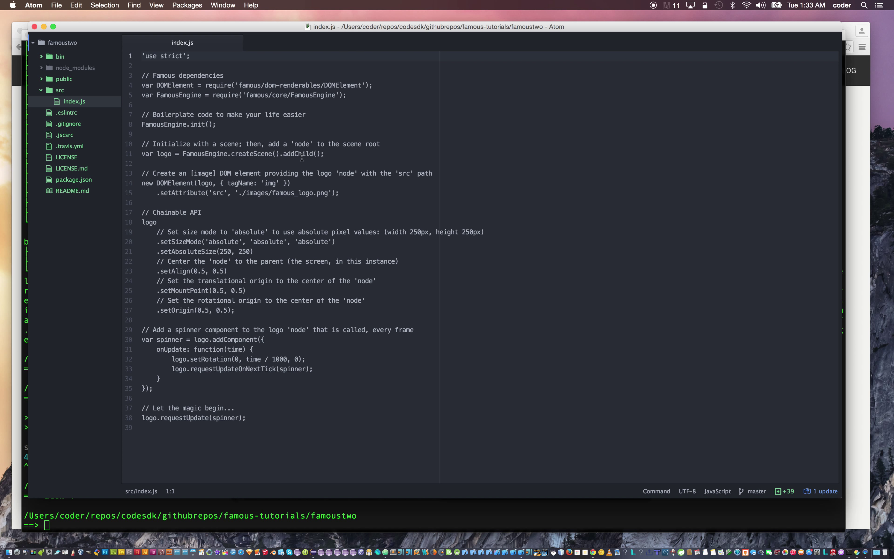
{"action": "left_click", "coordinate": [303, 154]}
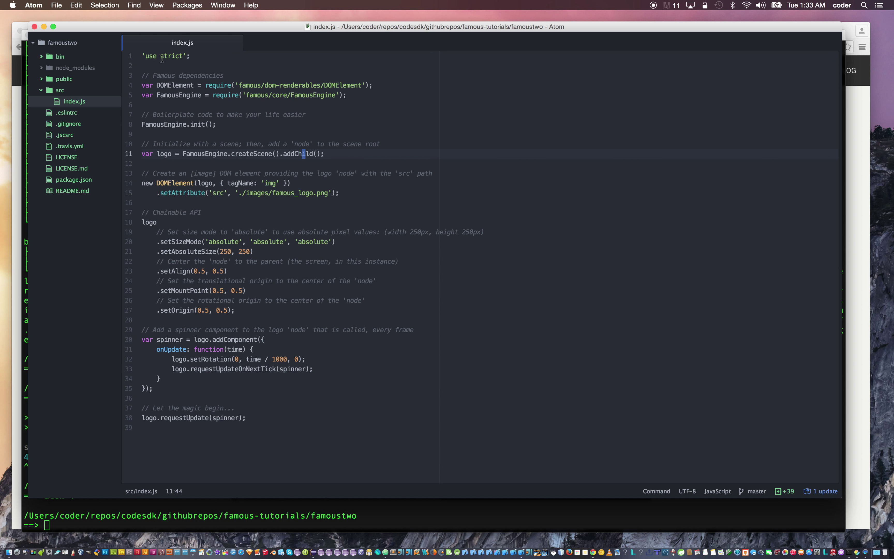
{"action": "left_click", "coordinate": [165, 56]}
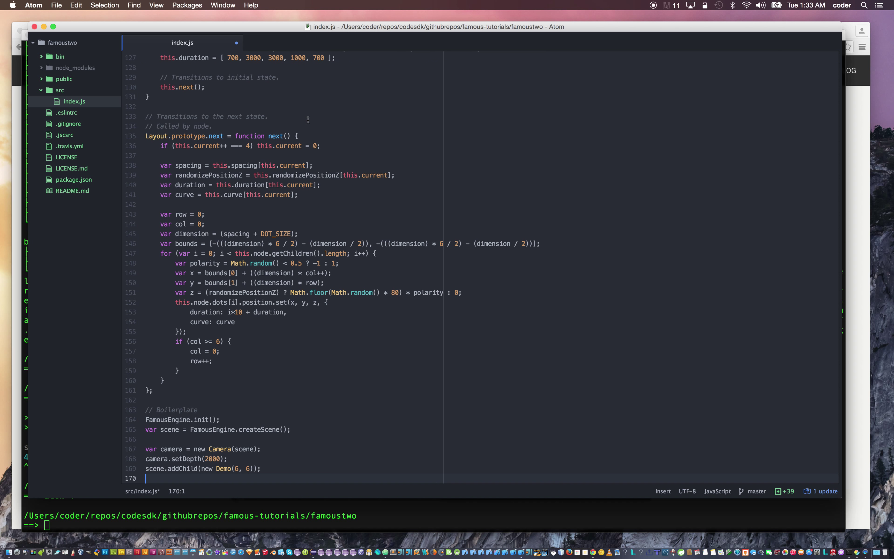
- Save index.js and review the Demo dot-creation loop and Layout code before returning to Terminal
{"action": "left_click", "coordinate": [268, 116]}
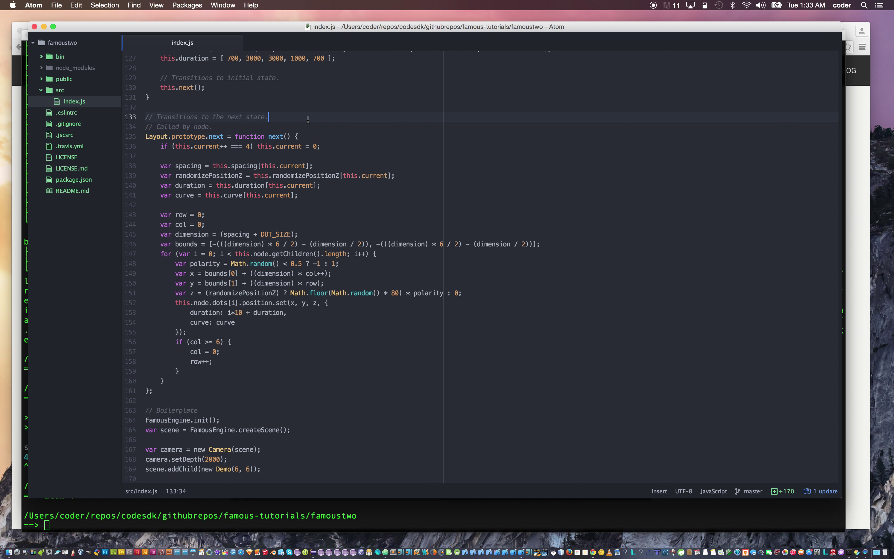
{"action": "scroll", "scroll_direction": "up", "scroll_amount": 3}
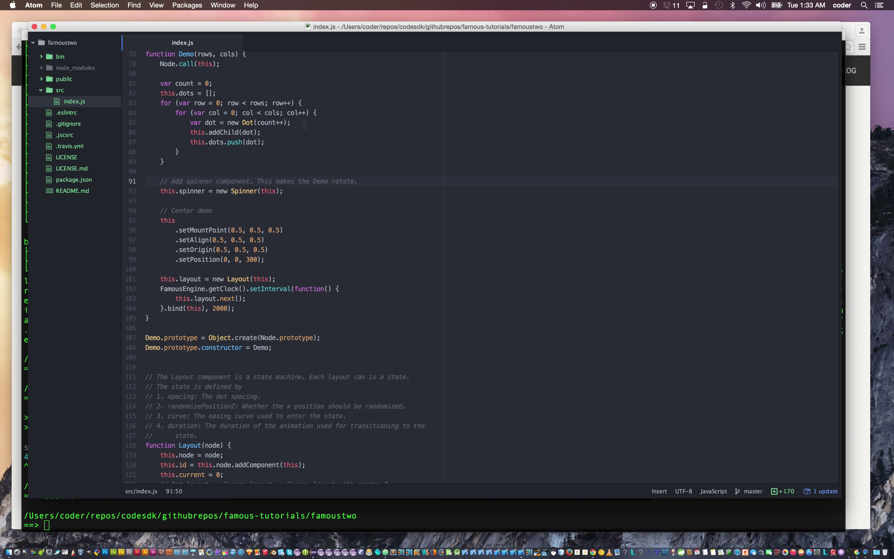
{"action": "left_click", "coordinate": [160, 75]}
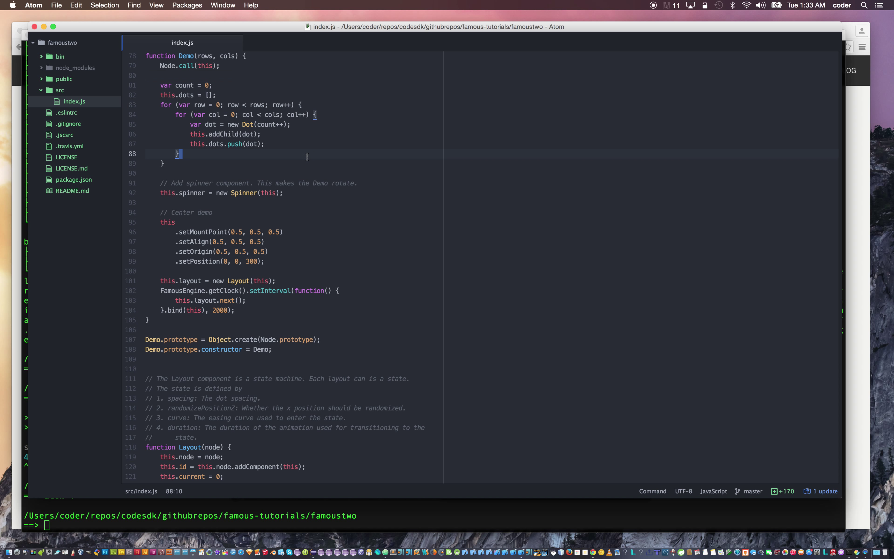
{"action": "scroll", "scroll_direction": "up", "scroll_amount": 3}
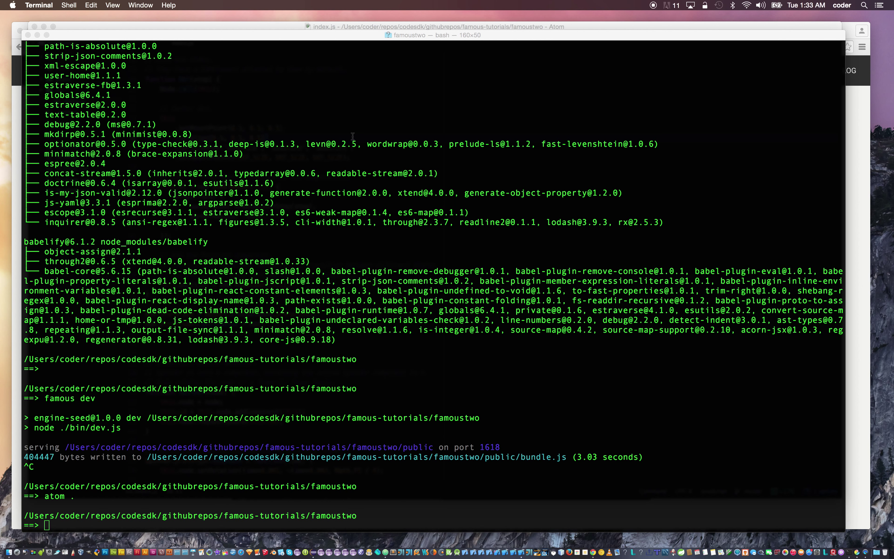
- Run 'famous dev' to start the dev server, then switch over to Google Chrome
{"action": "type", "text": "atom ."}
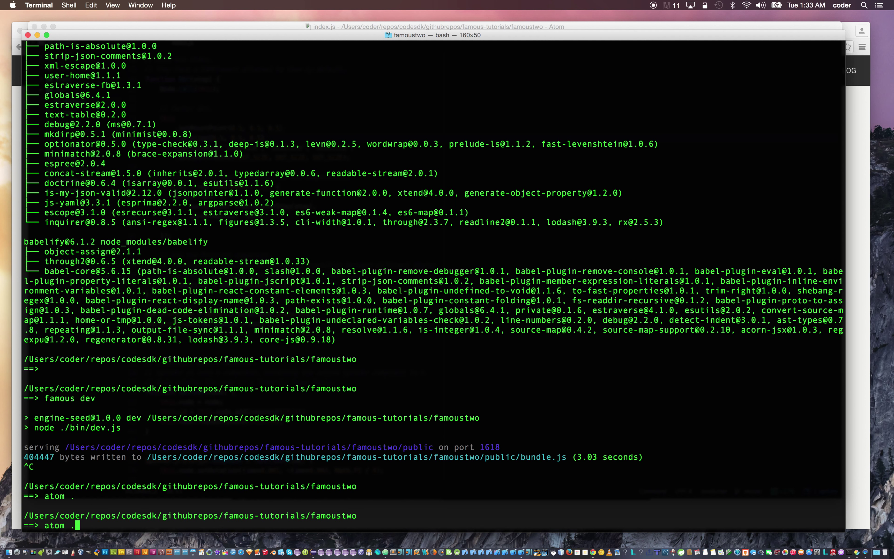
{"action": "type", "text": "famous dev"}
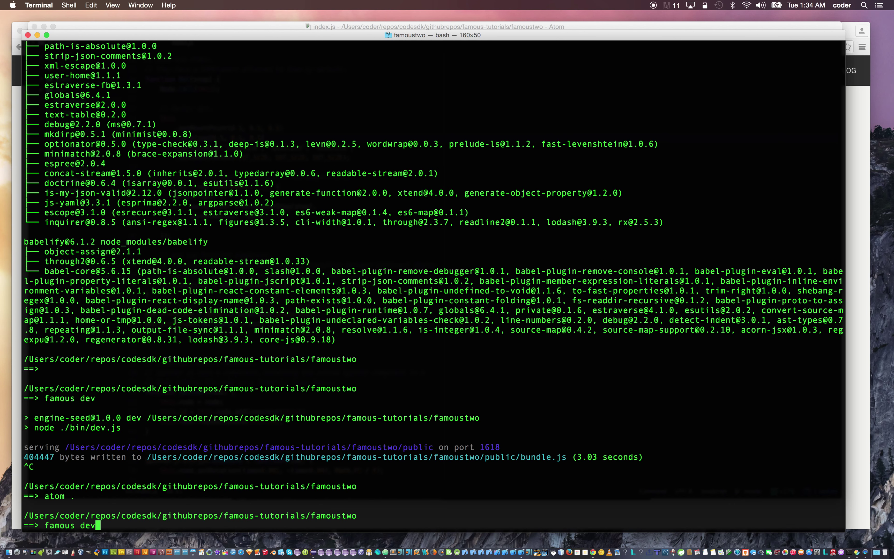
{"action": "key", "text": "Return"}
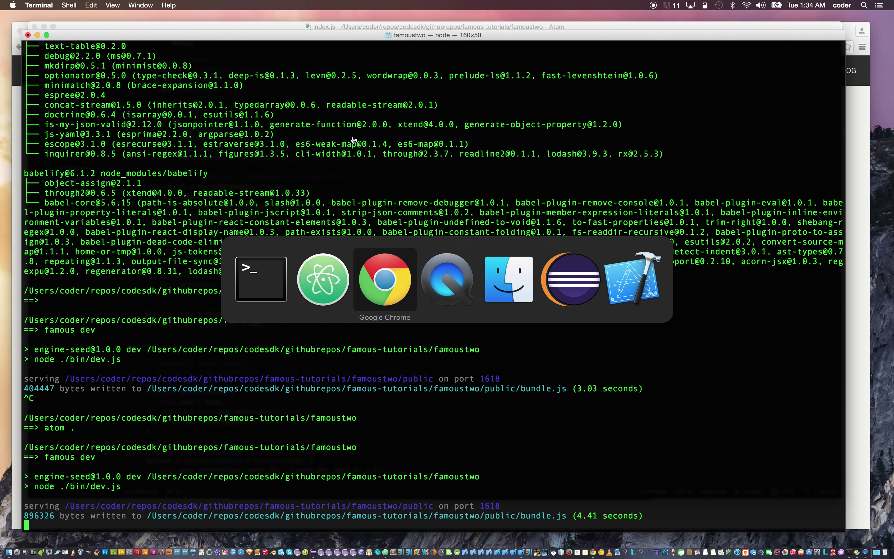
{"action": "left_click", "coordinate": [385, 279]}
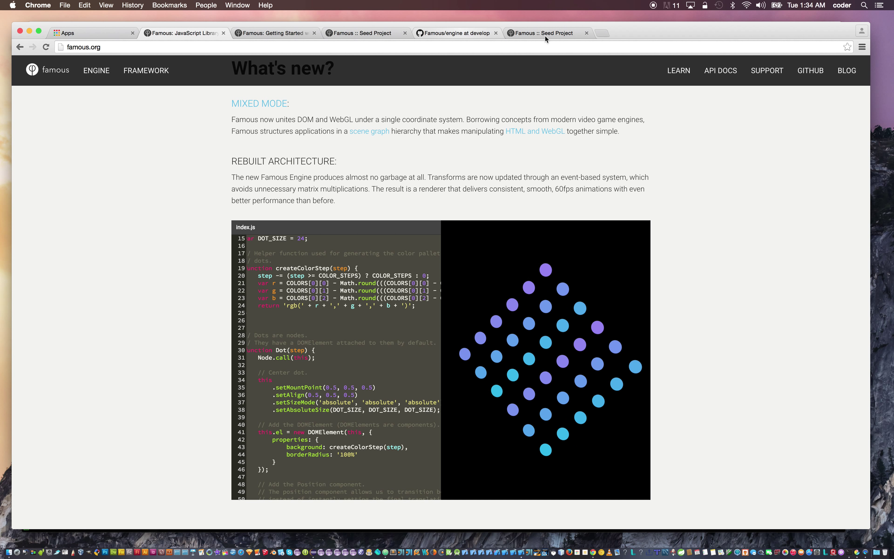
- View the localhost:1618 Famous :: Seed Project page, then return to Atom
{"action": "left_click", "coordinate": [546, 32]}
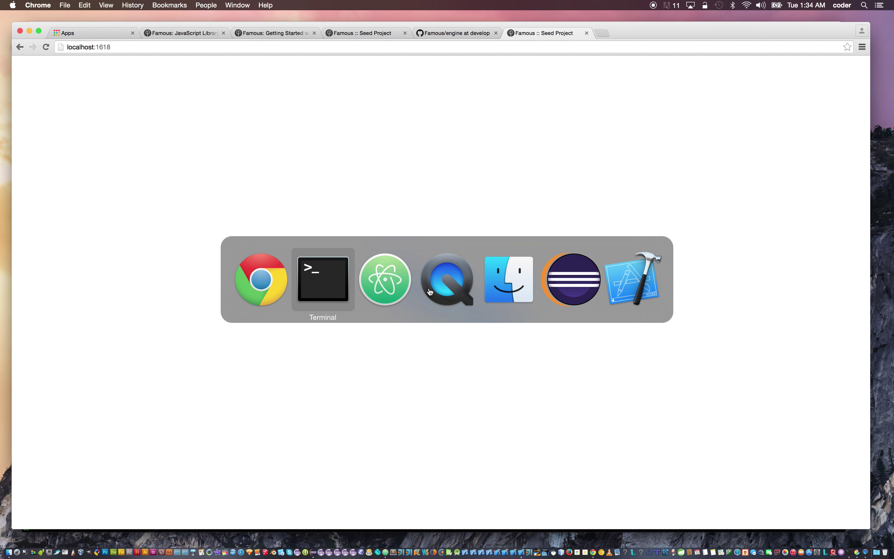
{"action": "left_click", "coordinate": [384, 280]}
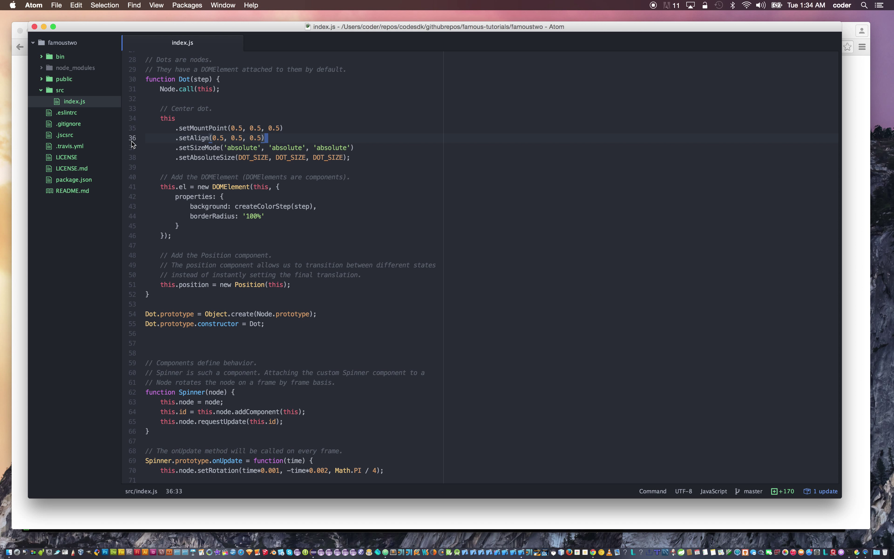
- Expand the public folder and open index.html beside index.js
{"action": "left_click", "coordinate": [63, 78]}
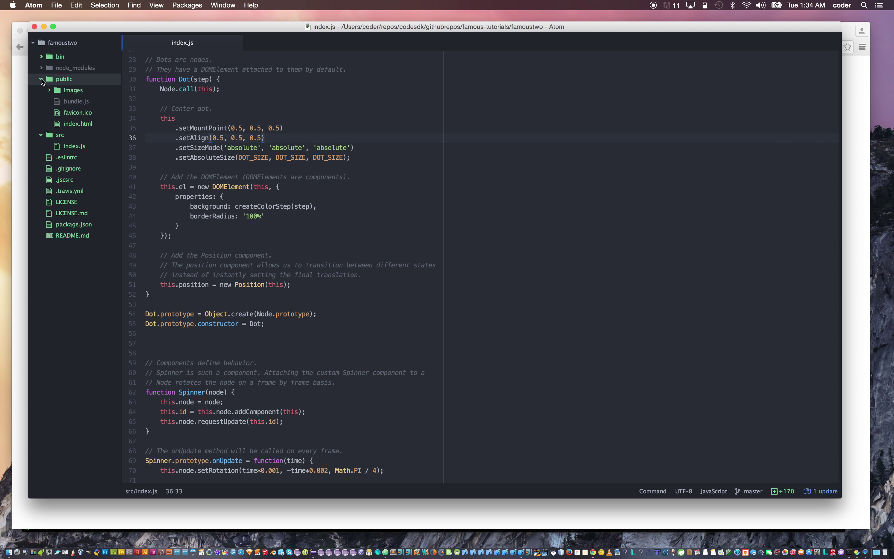
{"action": "left_click", "coordinate": [79, 124]}
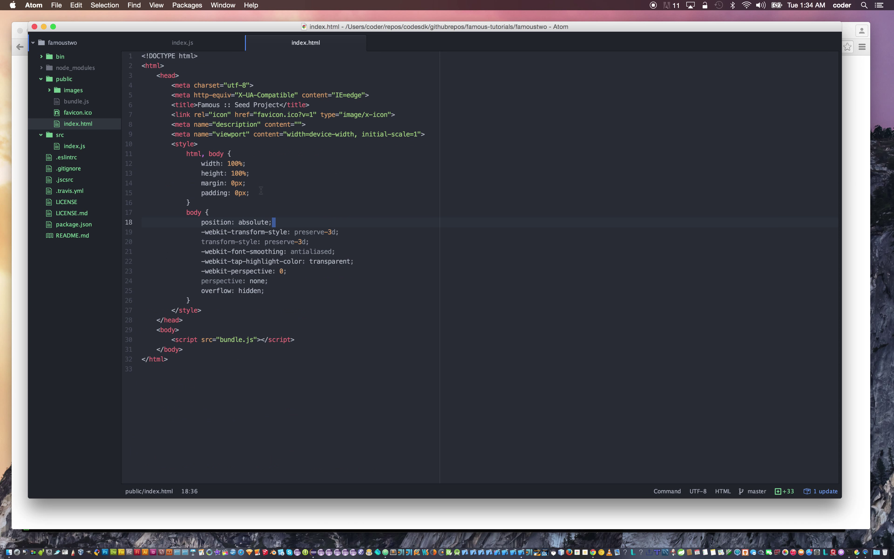
{"action": "mouse_move", "coordinate": [488, 184]}
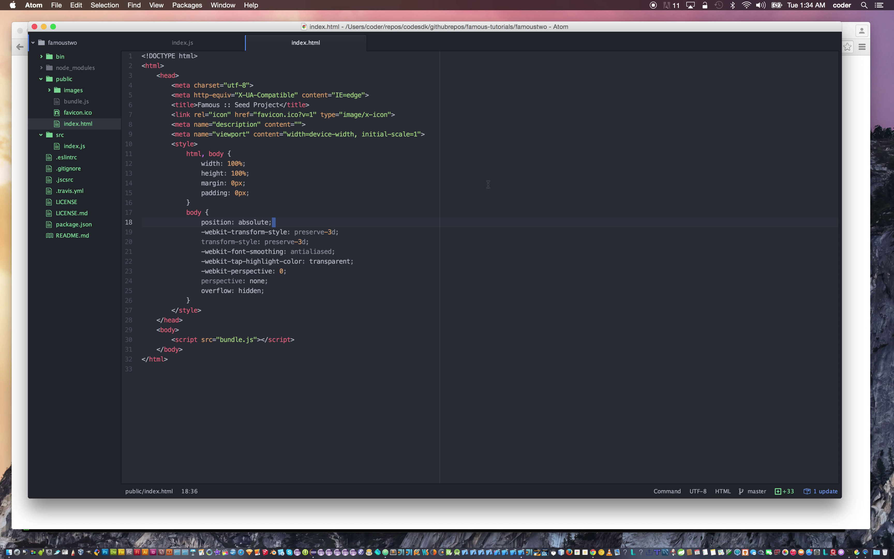